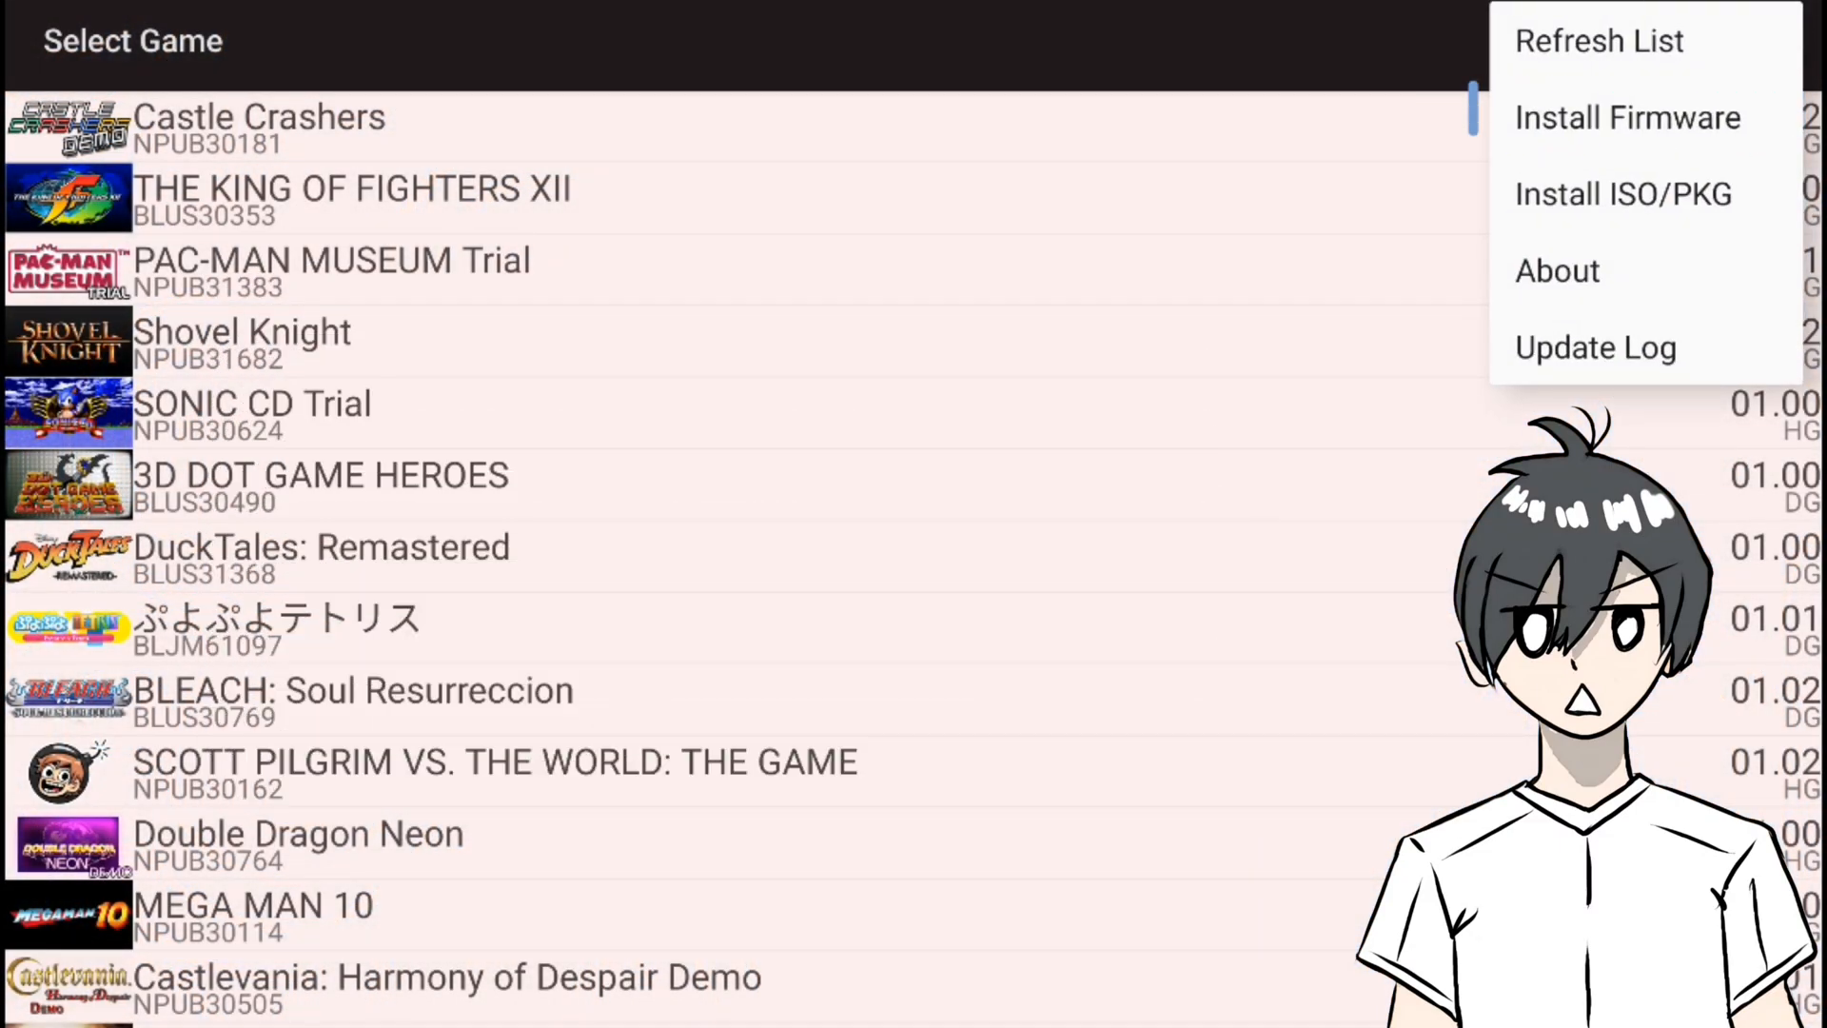
{"action": "mouse_move", "coordinate": [1621, 194]}
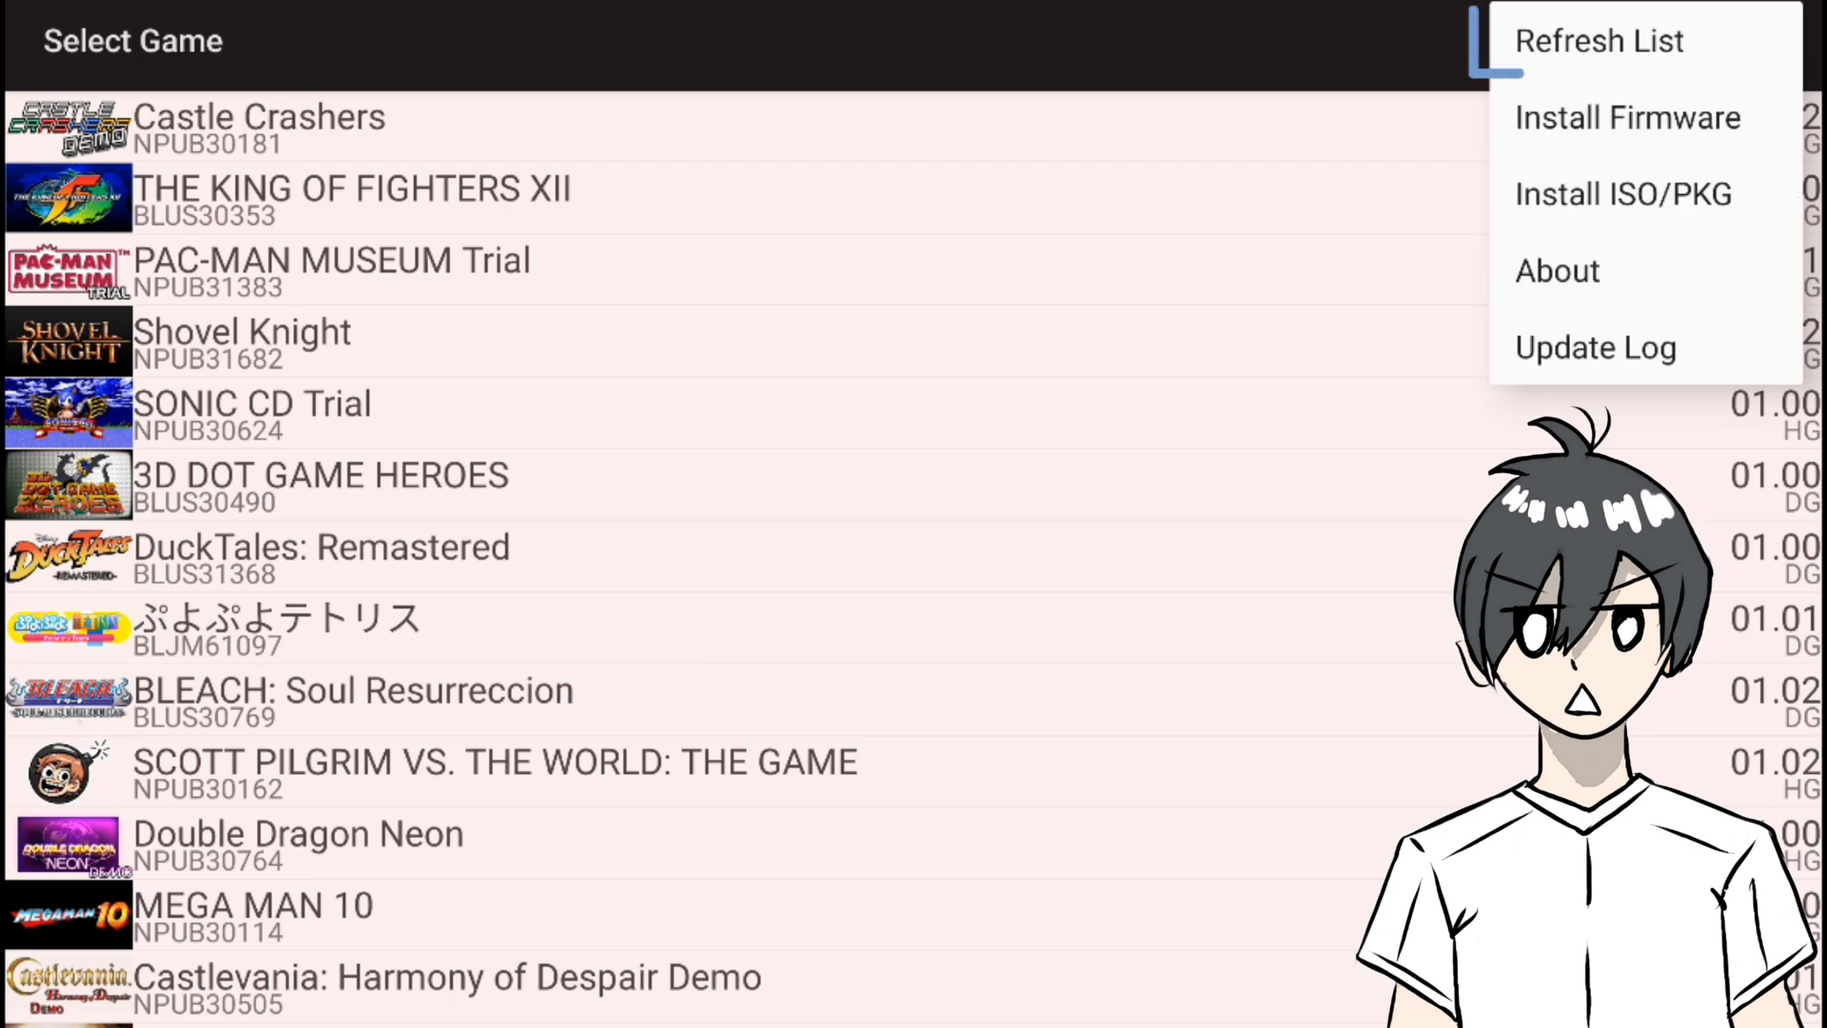
{"action": "mouse_move", "coordinate": [1597, 40]}
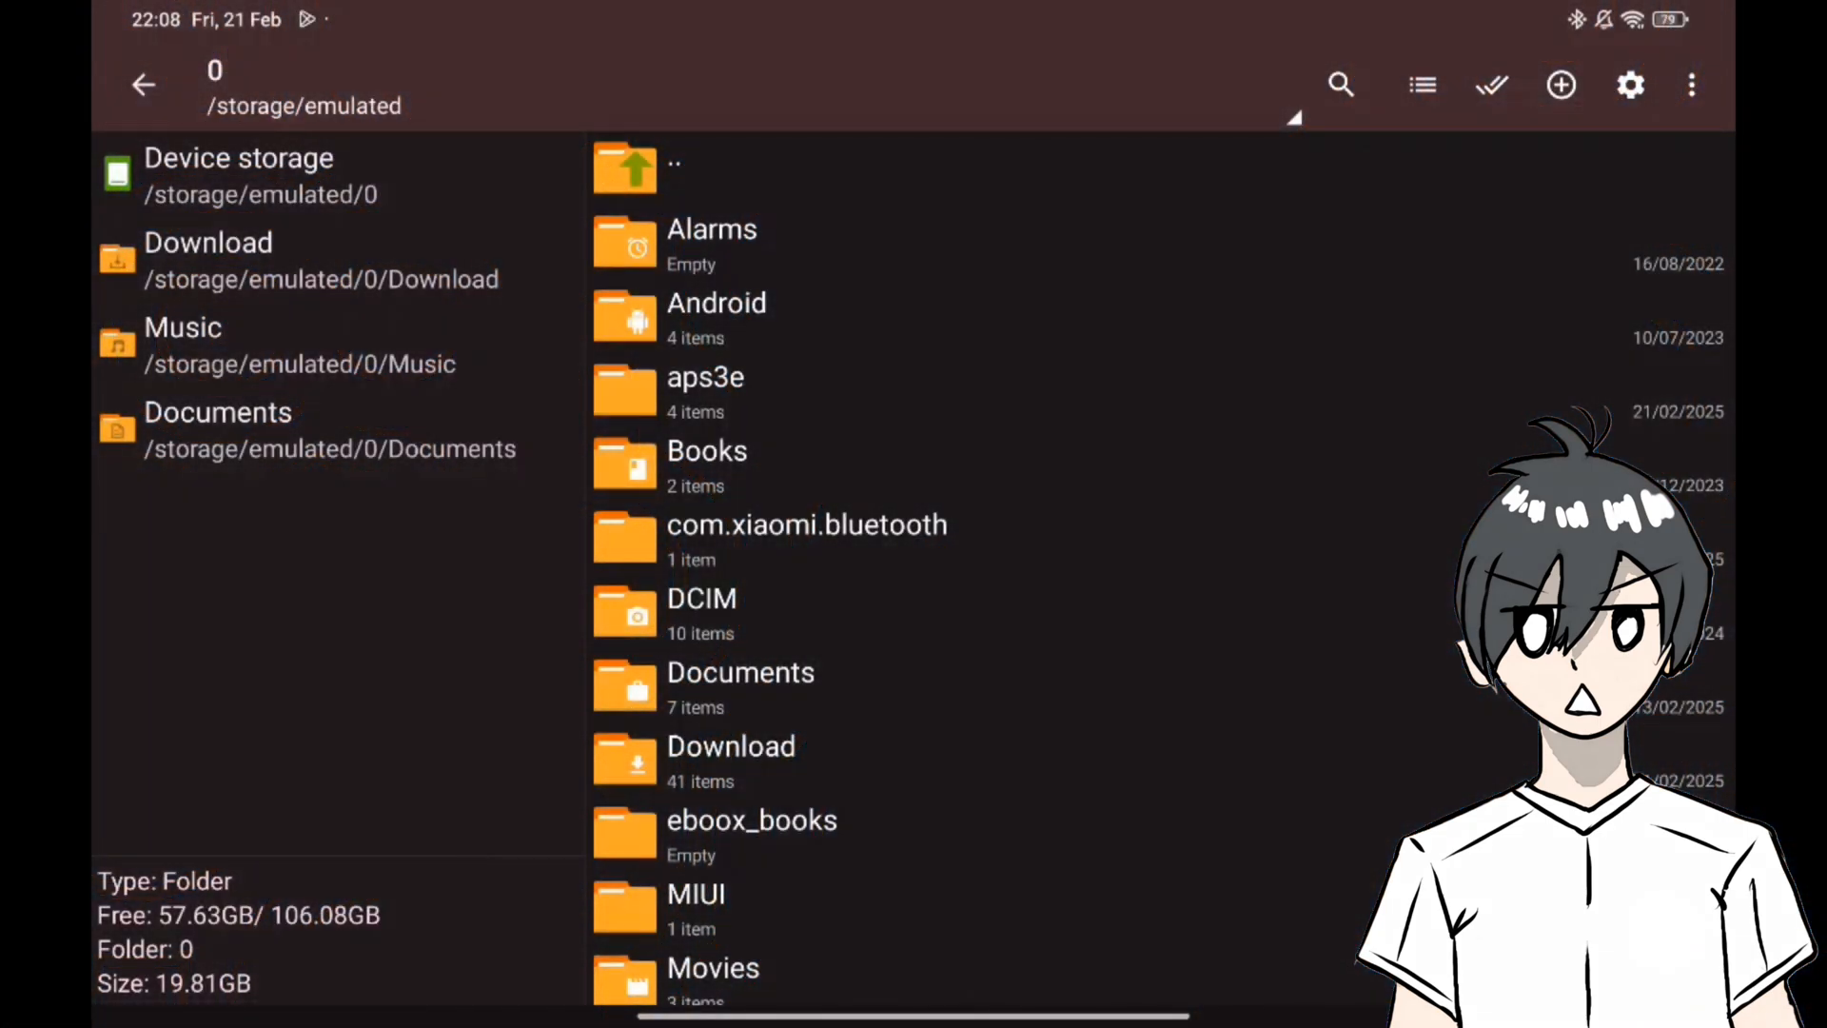
Rename config.yml to config.txt inside the /storage/emulated/0/aps3e/config folder
{"action": "left_click", "coordinate": [706, 384]}
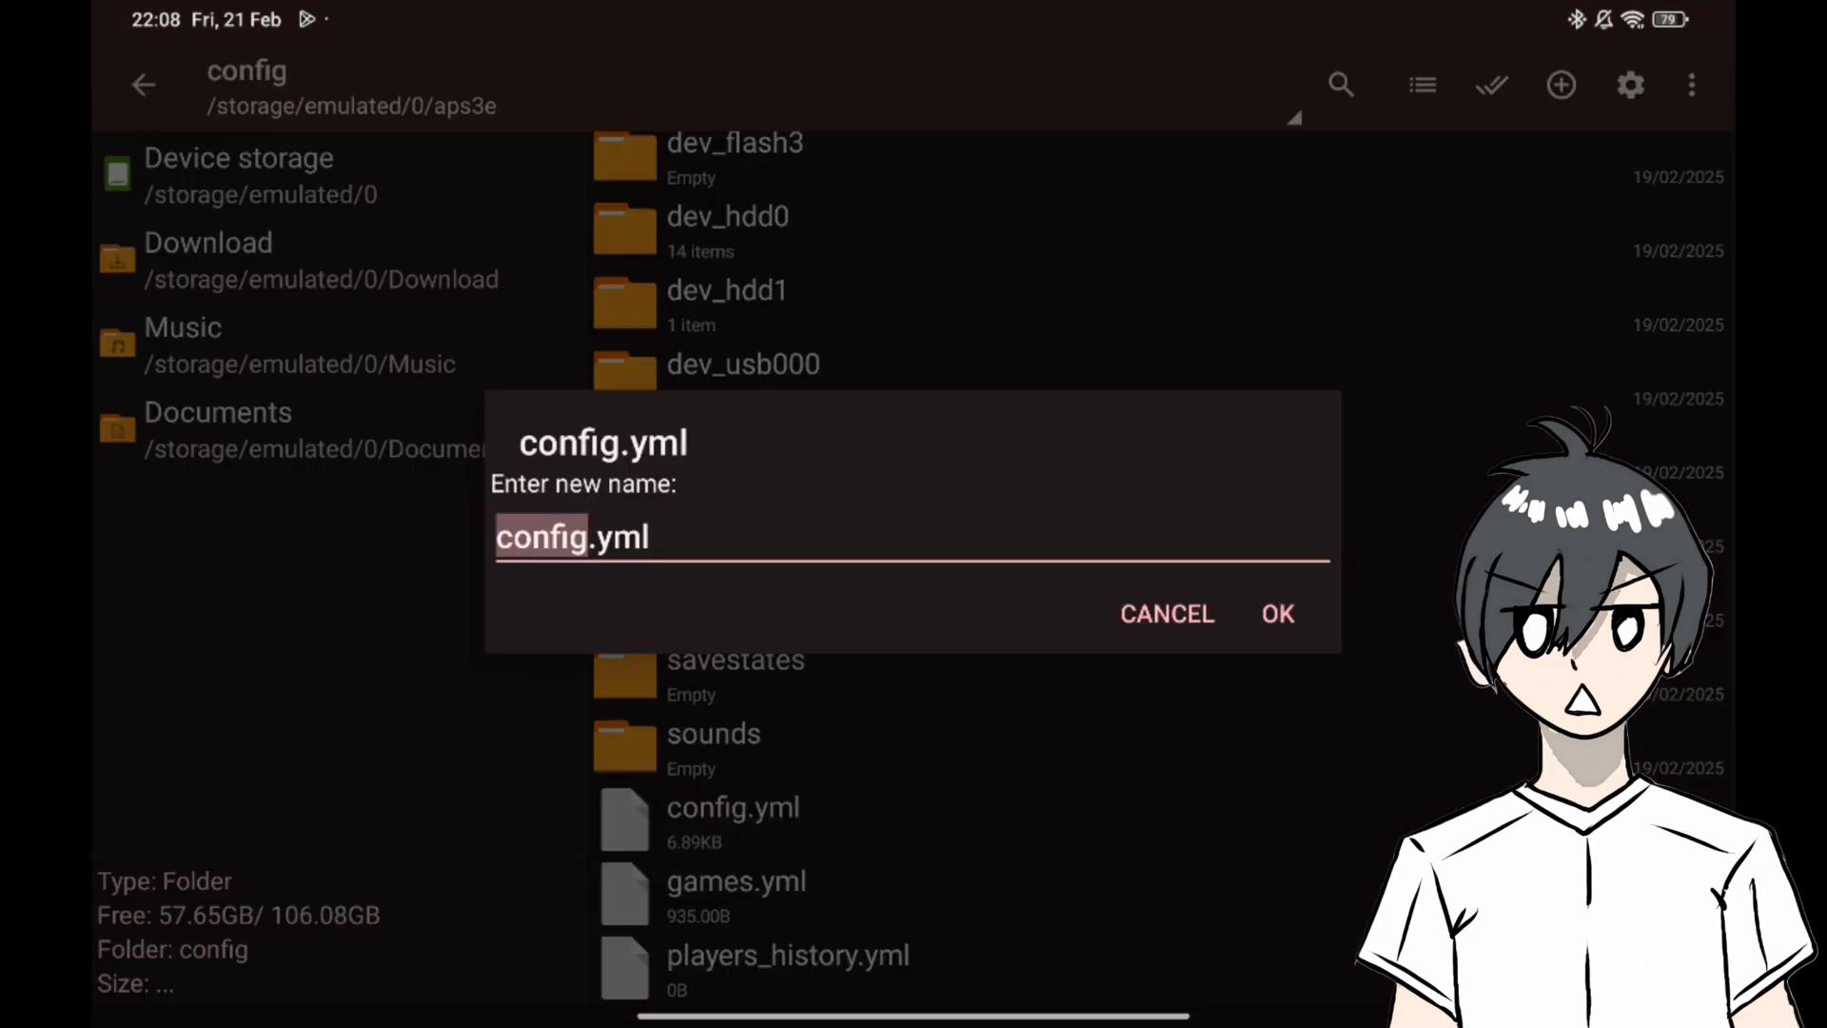
{"action": "left_click", "coordinate": [1279, 613]}
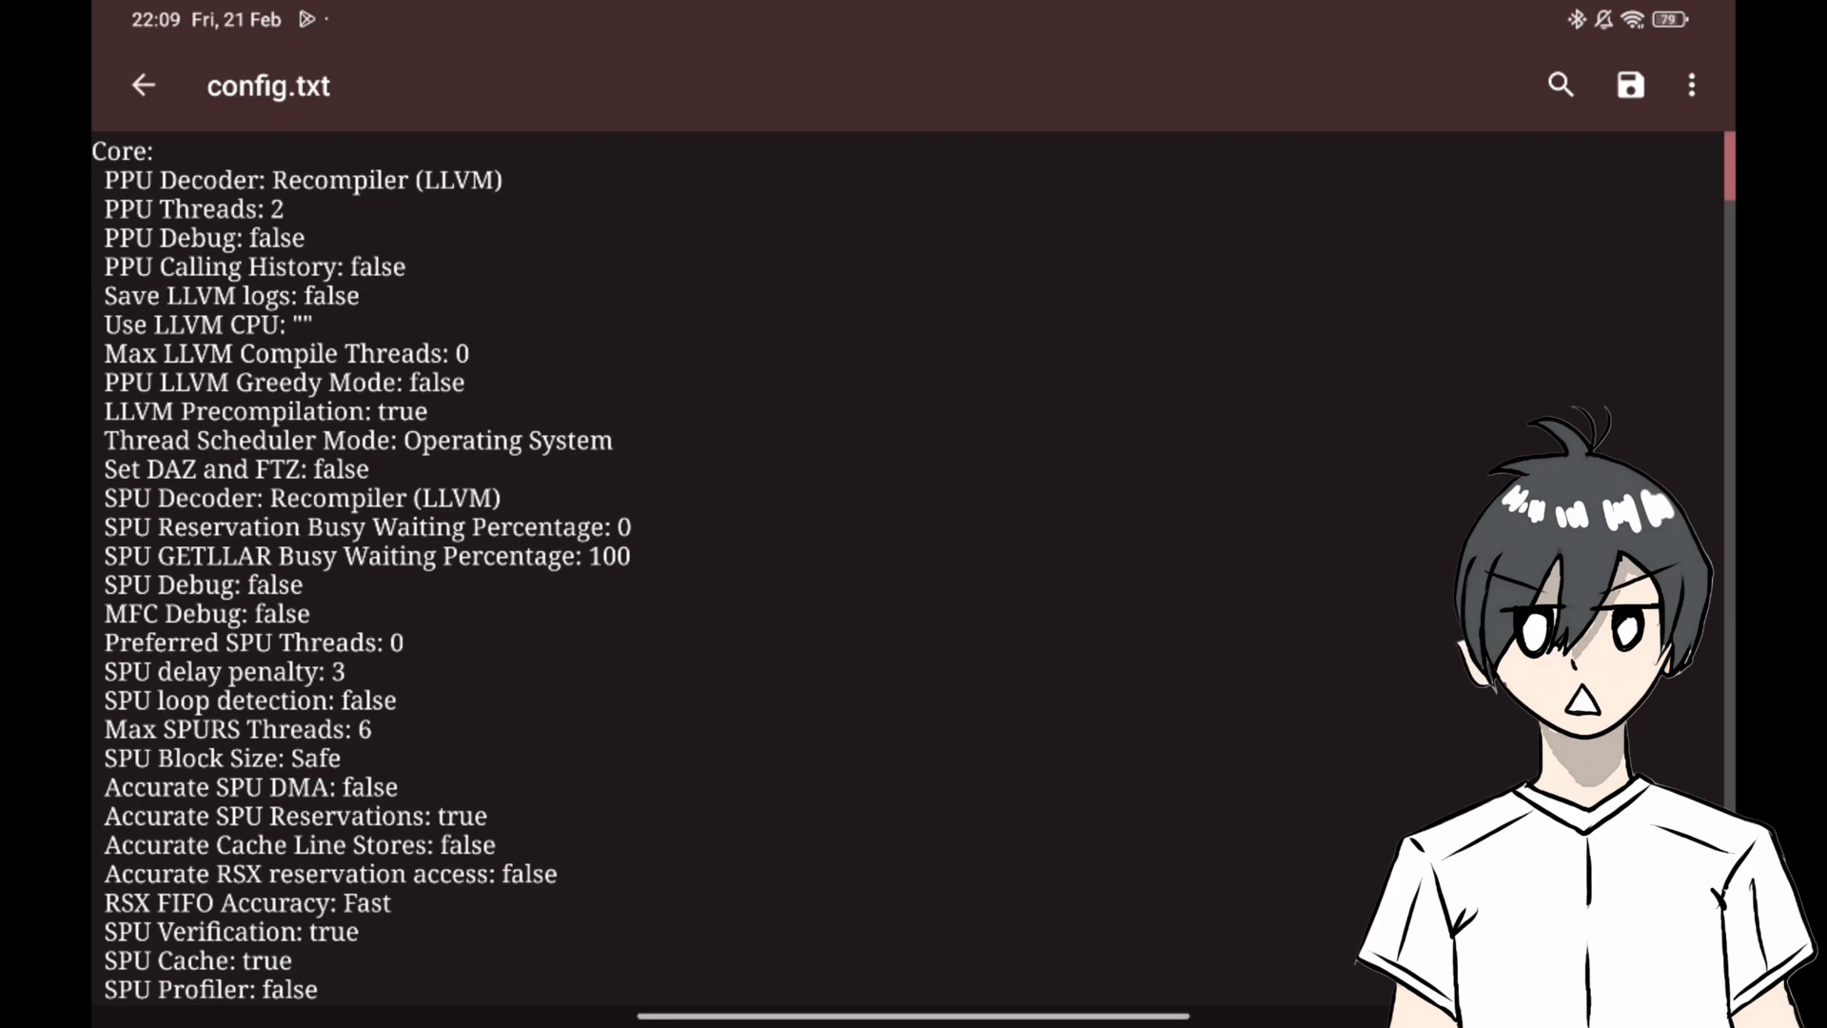
Scroll through config.txt to review the emulator's Core section settings
{"action": "scroll", "scroll_direction": "down", "scroll_amount": 3}
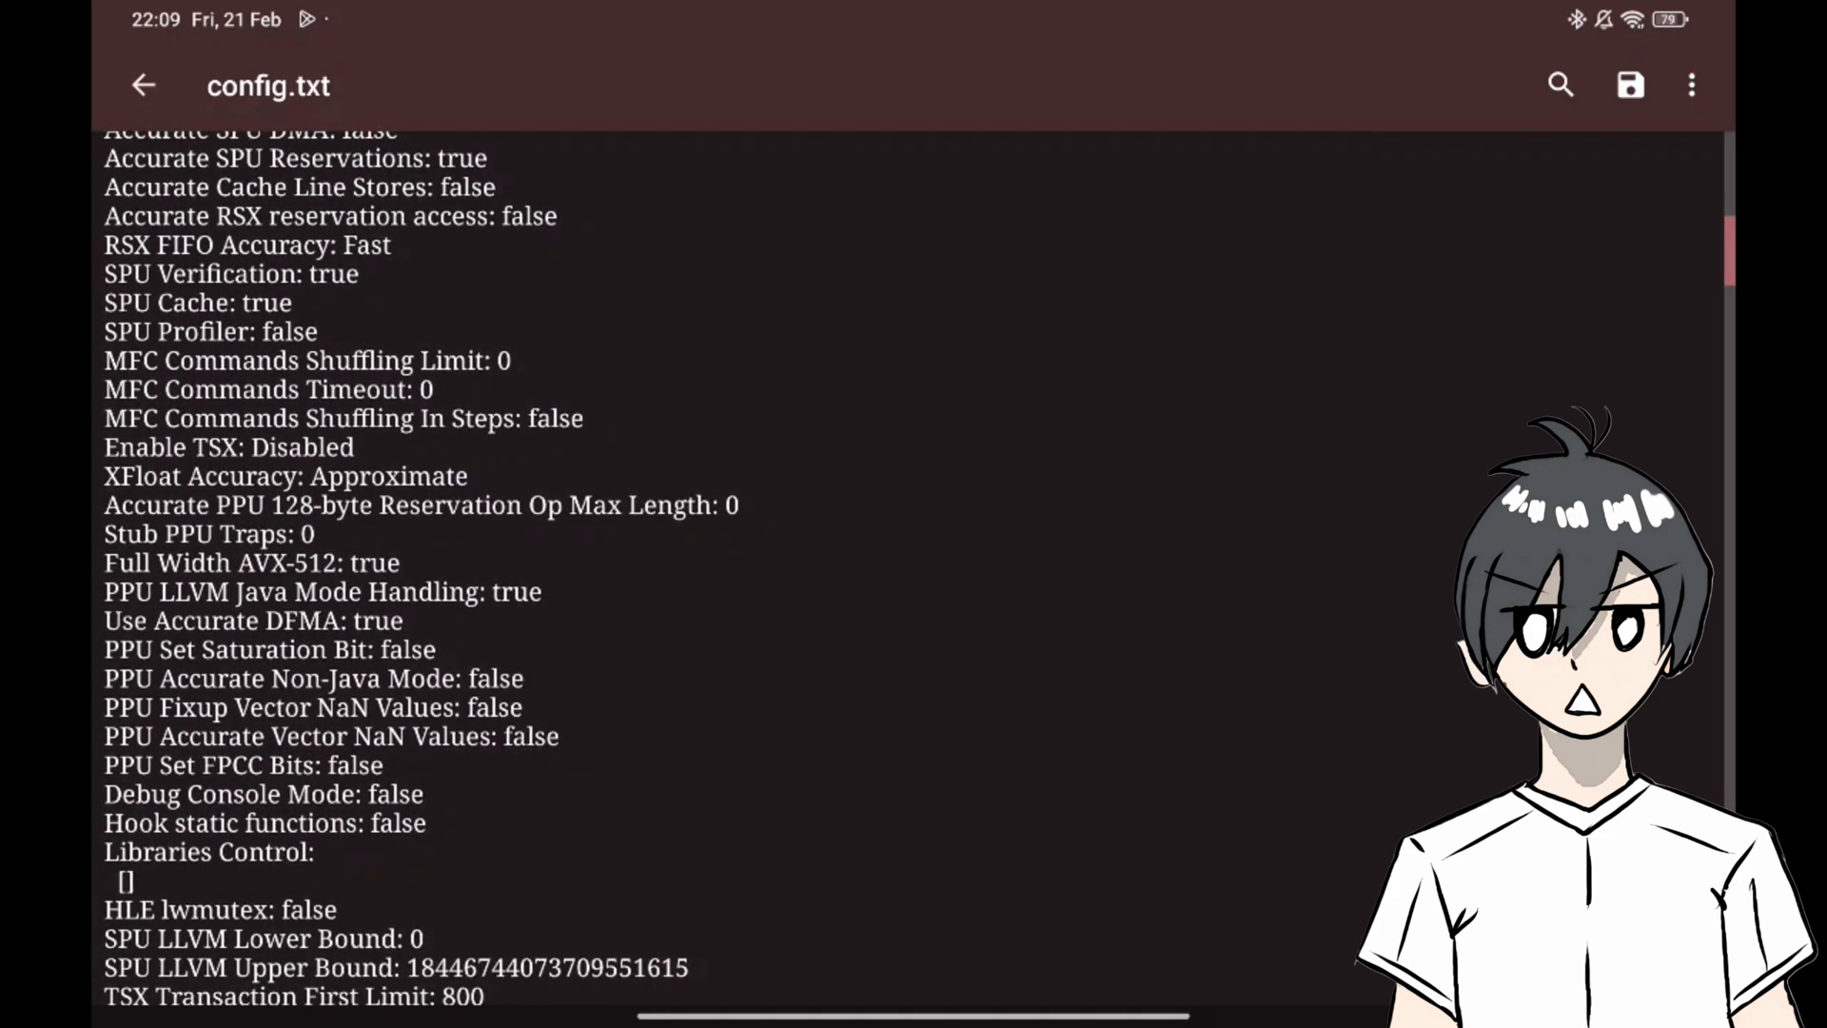